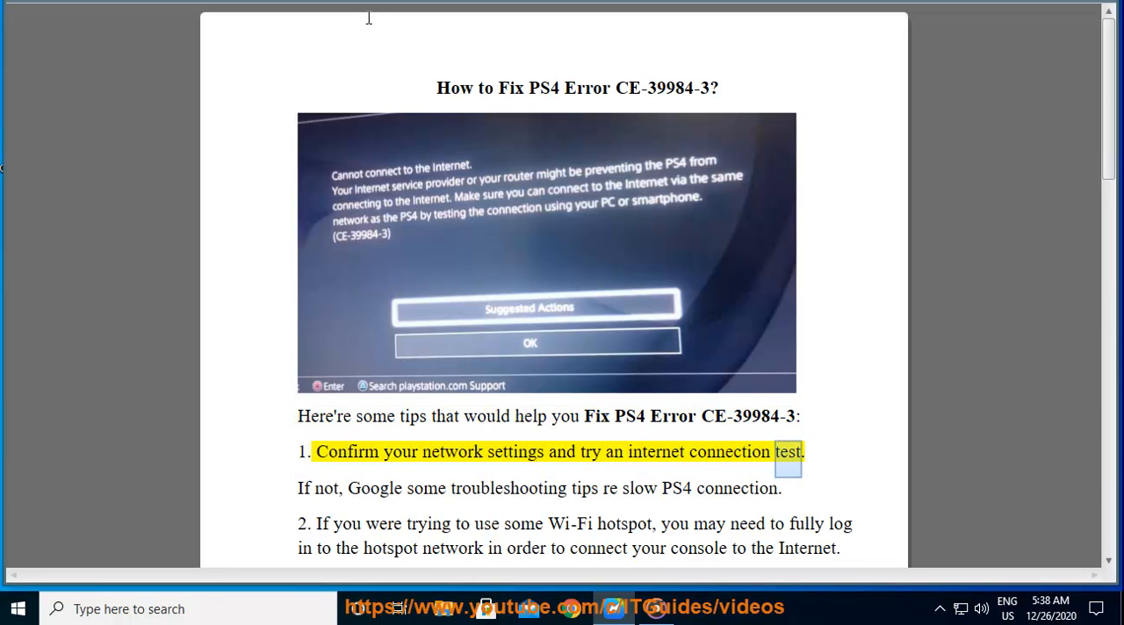
Step: Select and copy the 'PS4 connection' phrase from the troubleshooting tip while it is read aloud
double_click(508, 489)
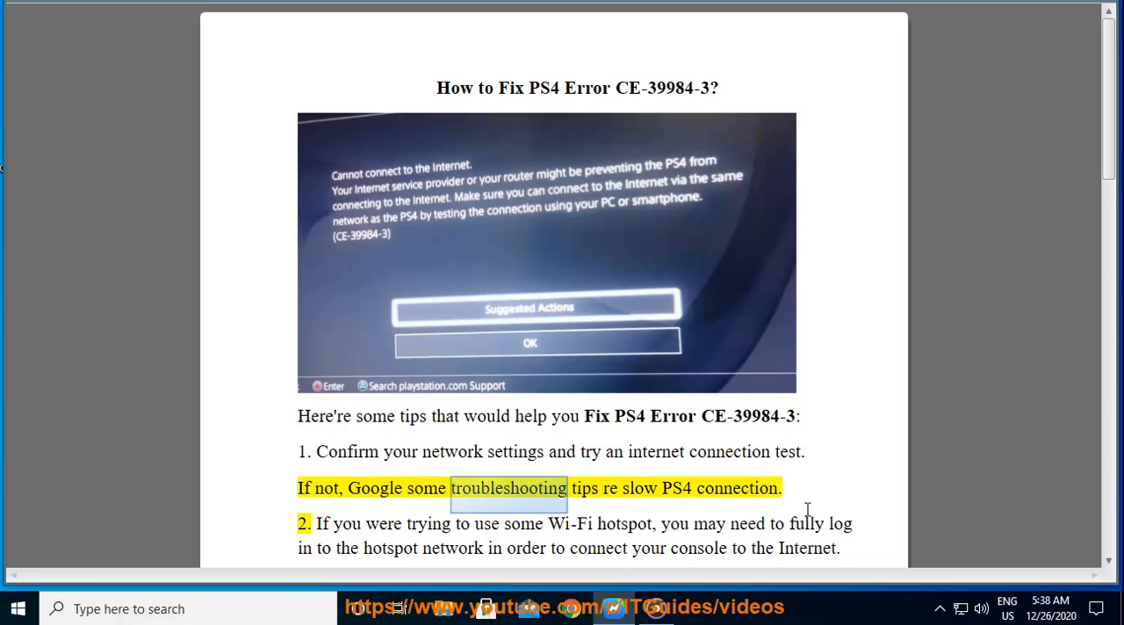
double_click(736, 488)
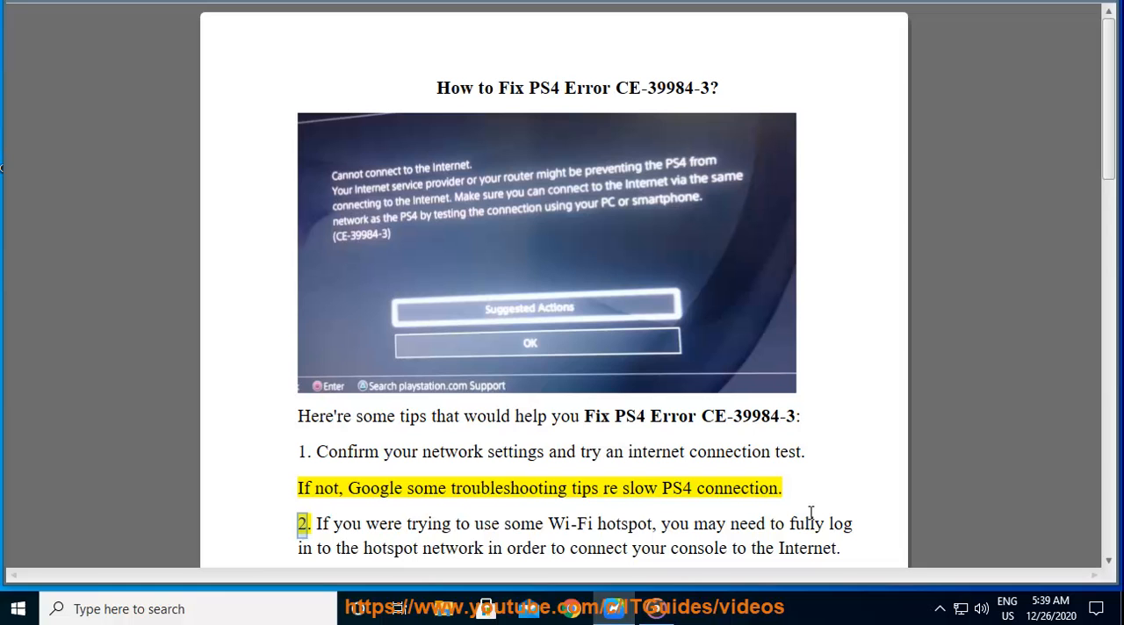
mouse_move(773, 488)
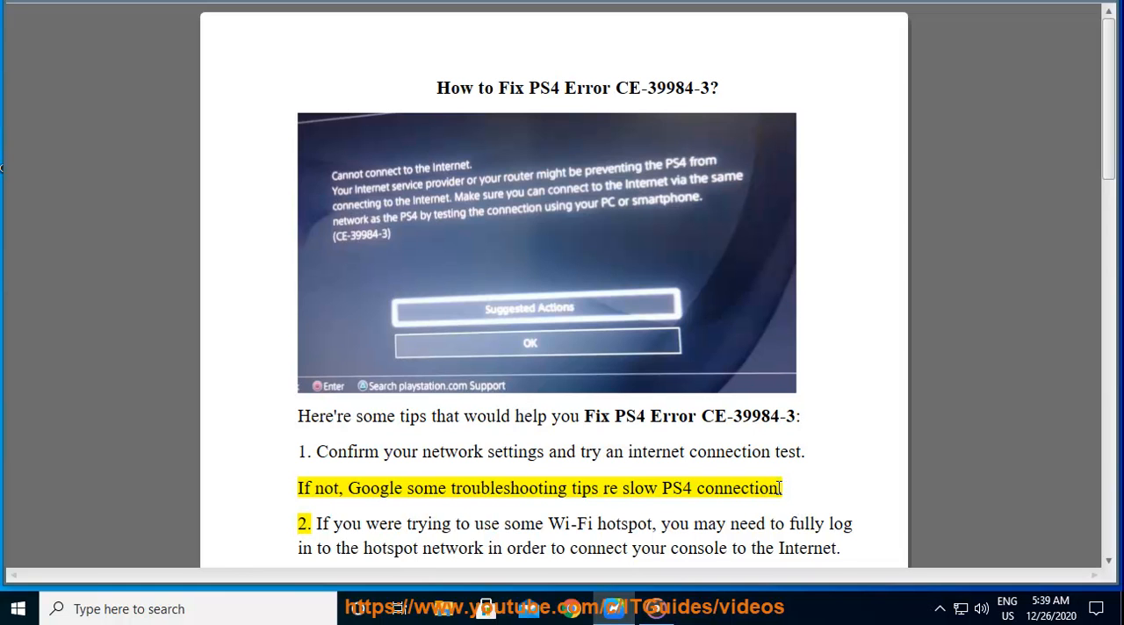
left_click_drag(622, 488, 780, 489)
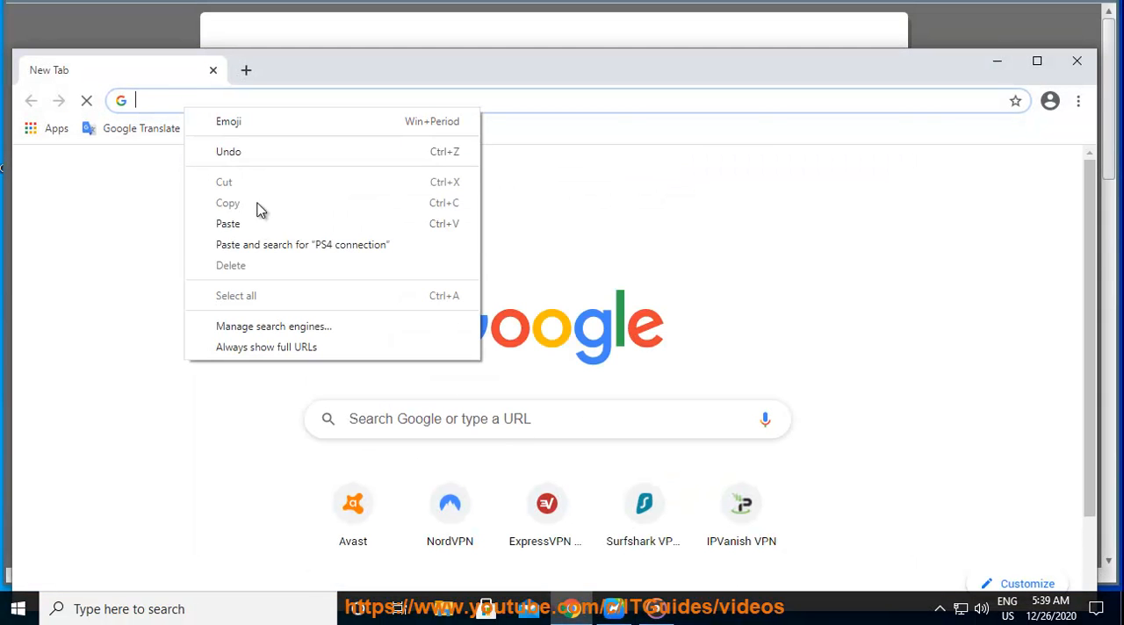
Step: Search Google for 'ps4 connection not working' and go to the Connectivity - PlayStation result
left_click(302, 244)
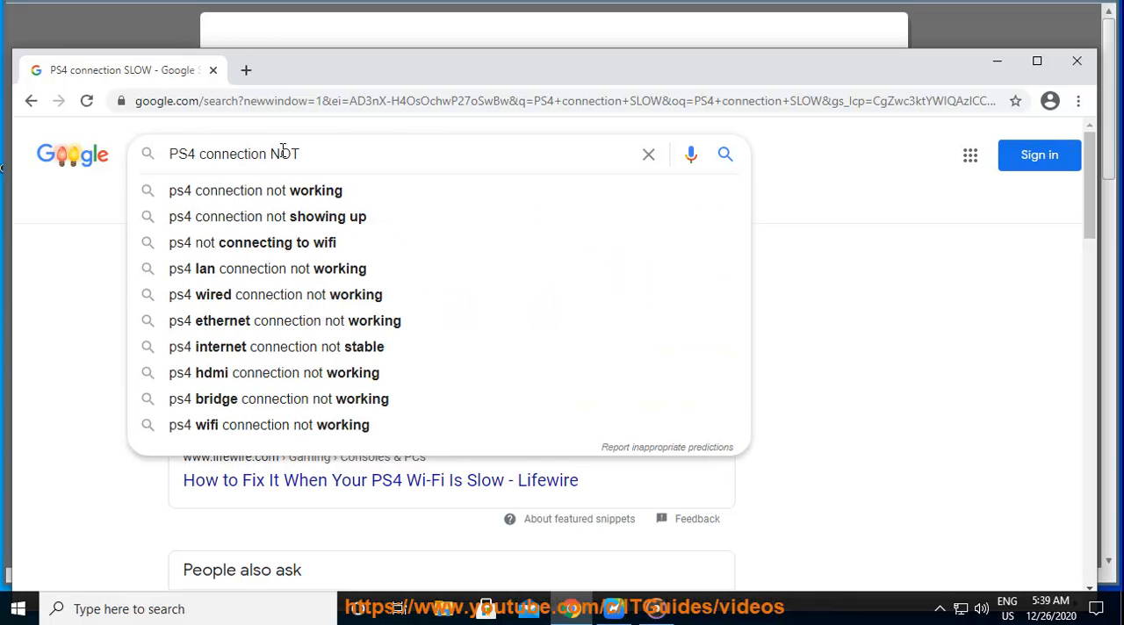
left_click(256, 190)
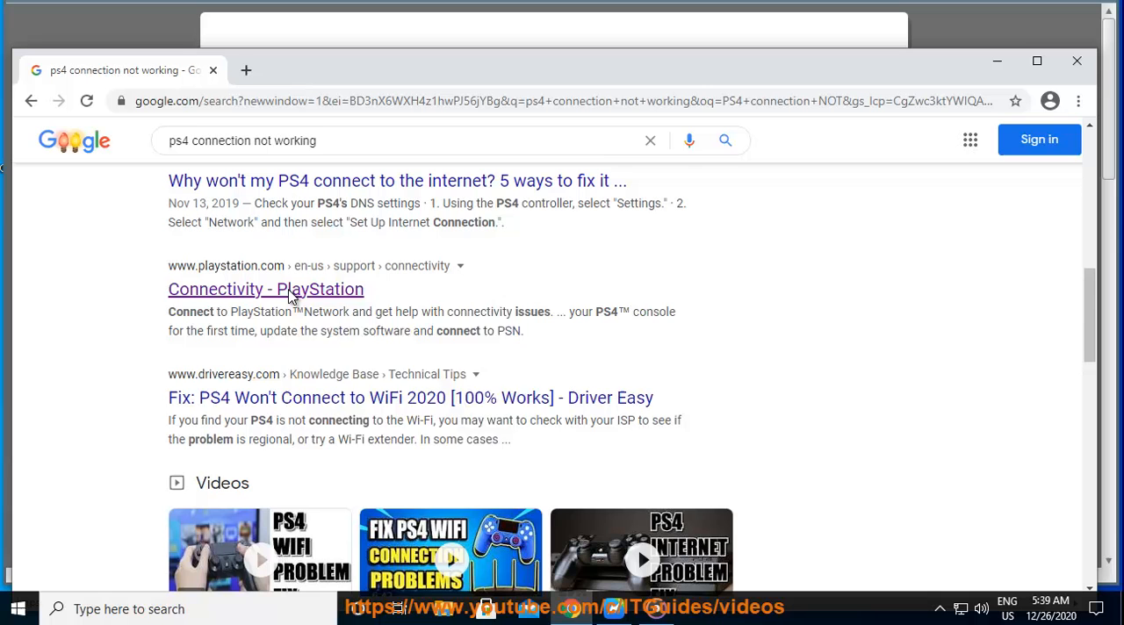
left_click(266, 288)
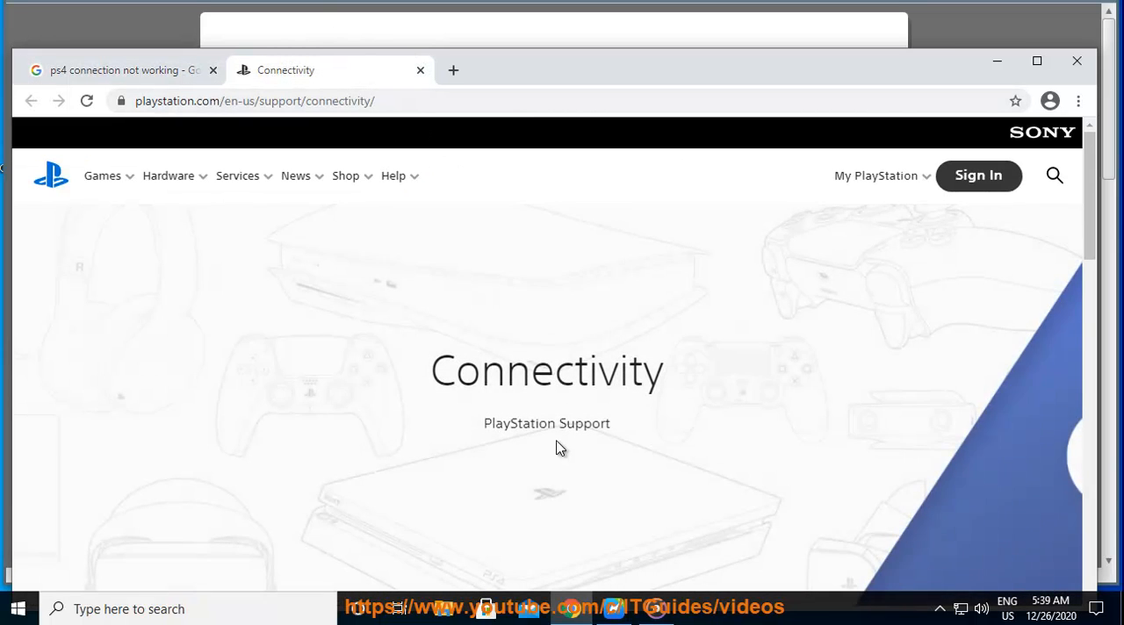
Step: Launch the Fix and Connect troubleshooter from the Connectivity support page
scroll("down", 3)
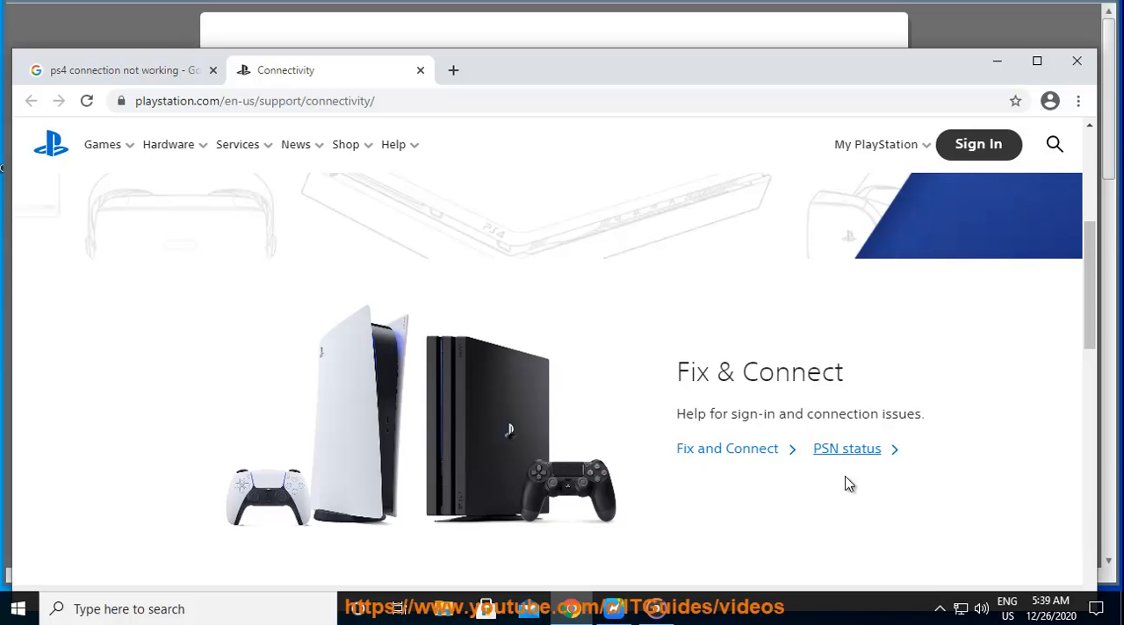
left_click(728, 448)
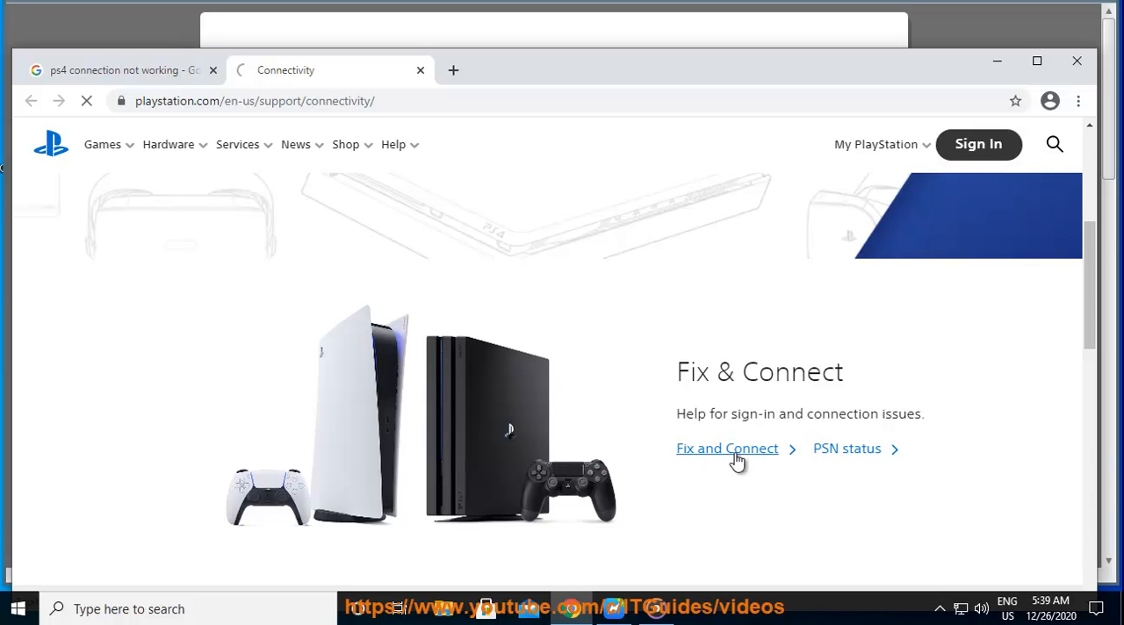
left_click(728, 448)
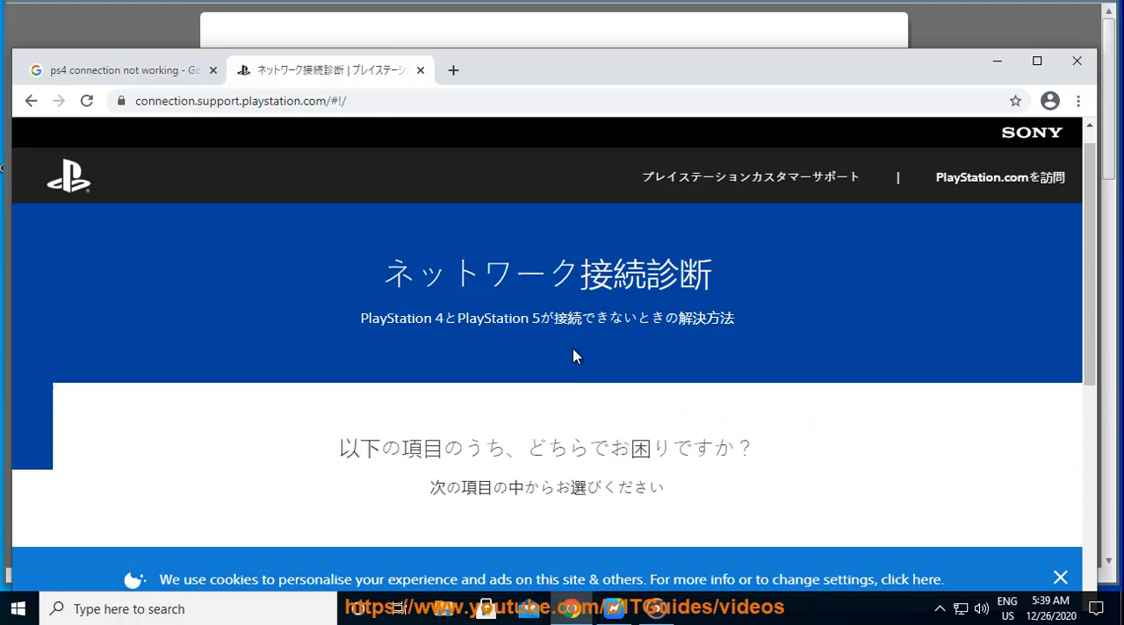
Step: Choose 'PS4 or PS5 can't connect to the internet' and continue past the PSN status check
scroll("down", 3)
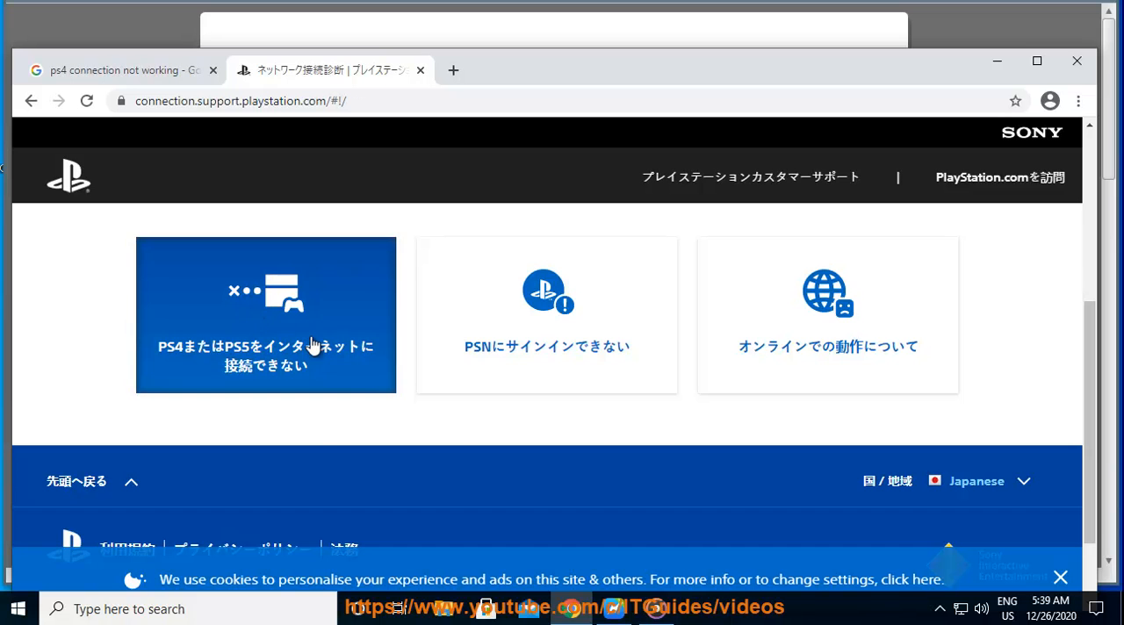
left_click(265, 314)
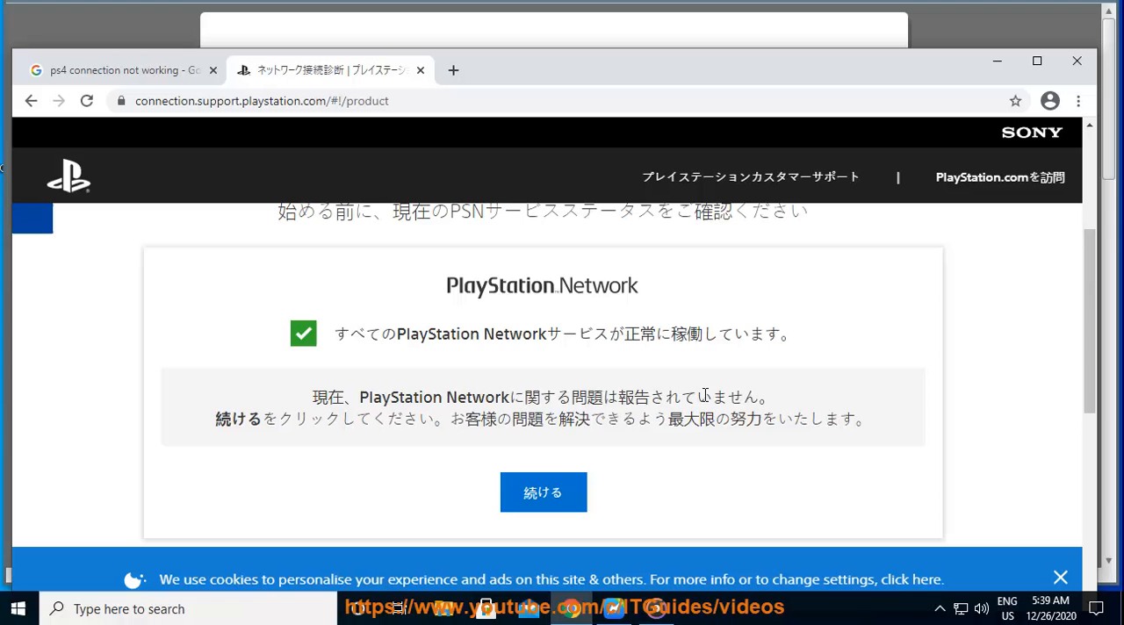
left_click(542, 492)
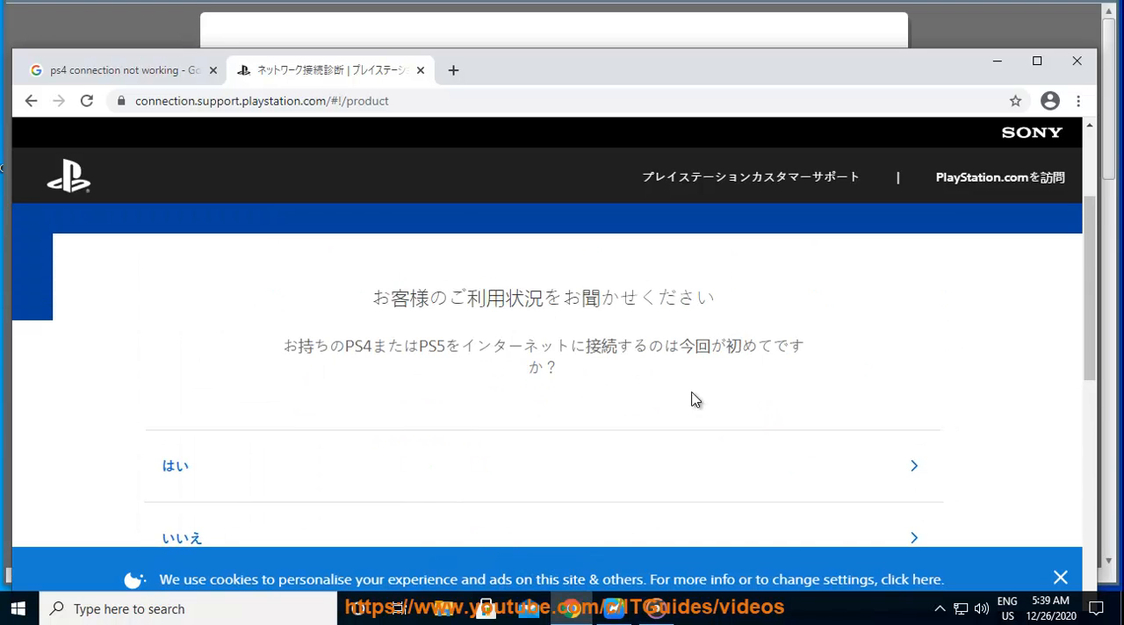
scroll("down", 3)
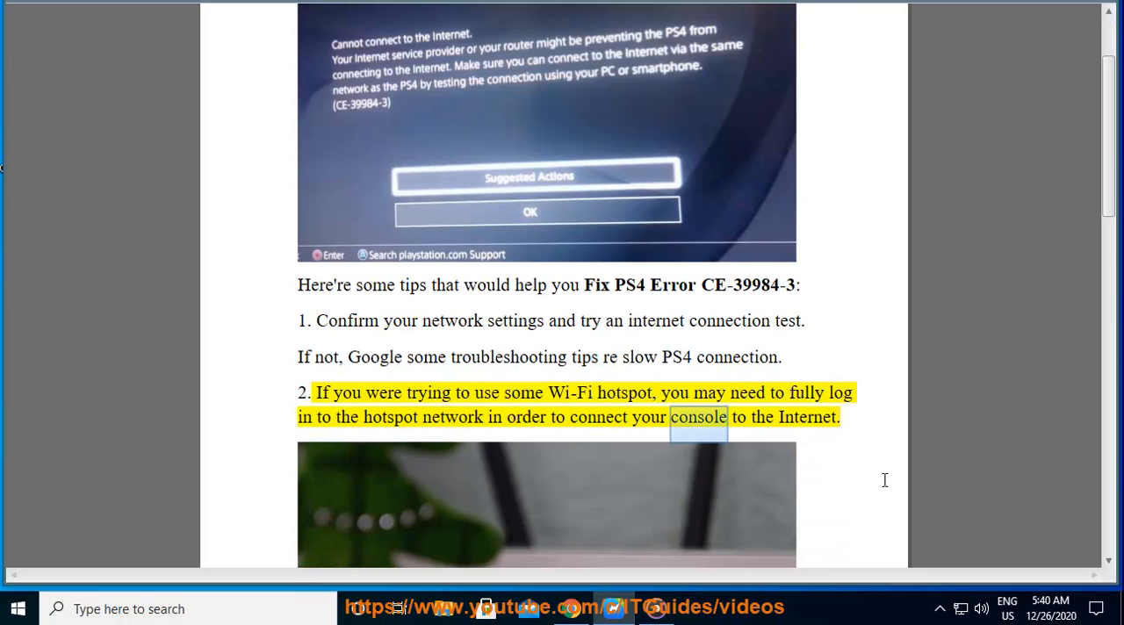
Step: Follow Read Aloud through tips 2 and 3 onto the document's second page
scroll("down", 3)
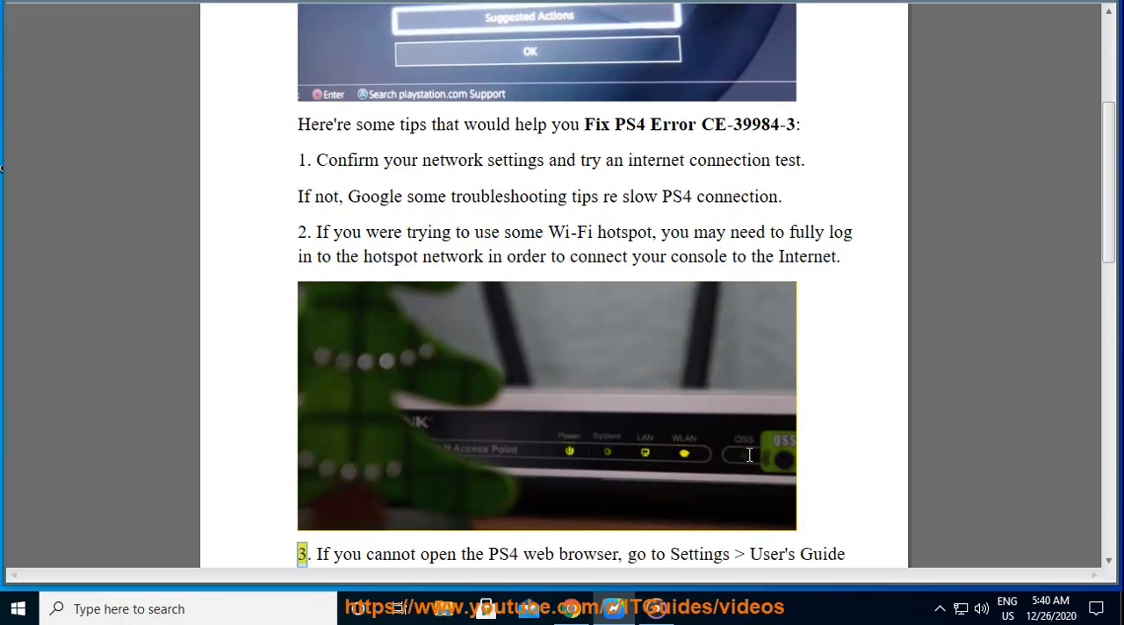
double_click(537, 555)
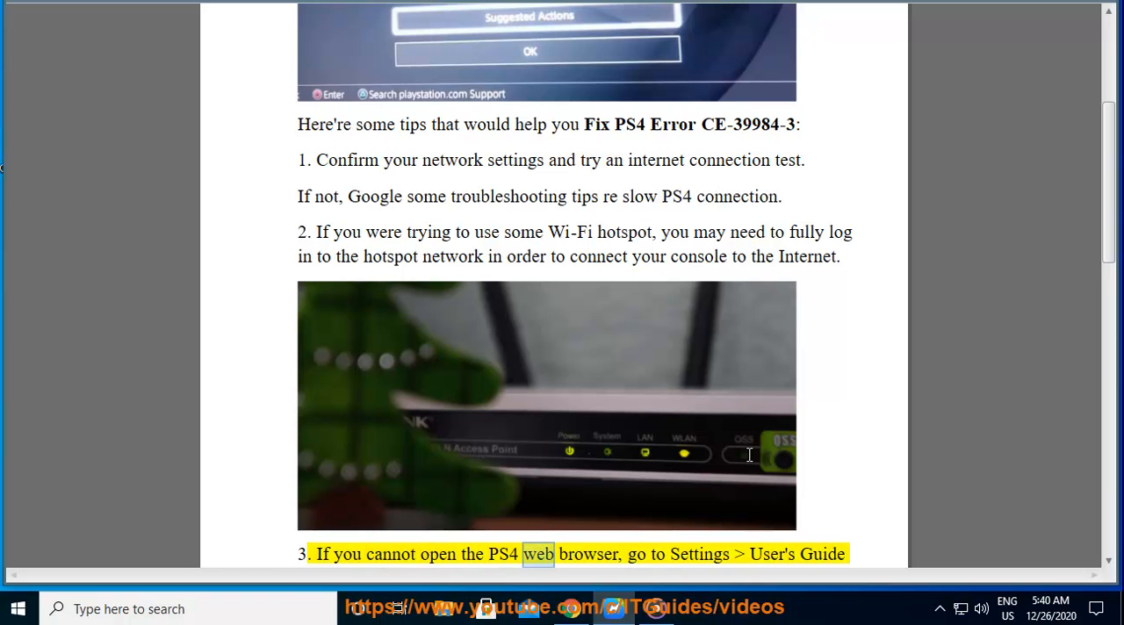
scroll("down", 3)
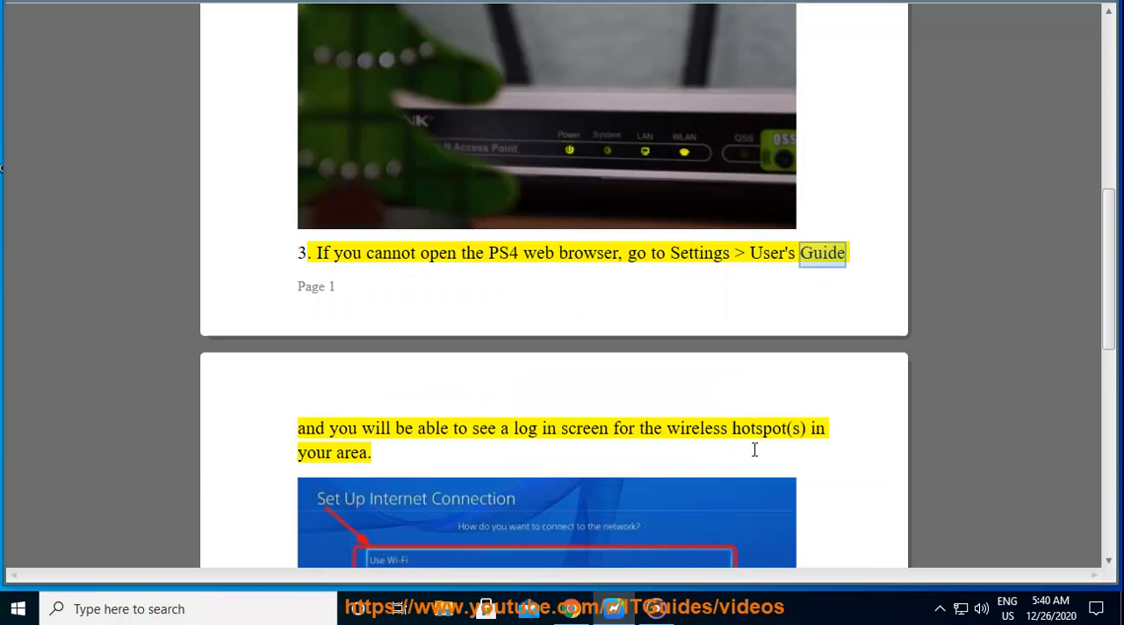
scroll("down", 3)
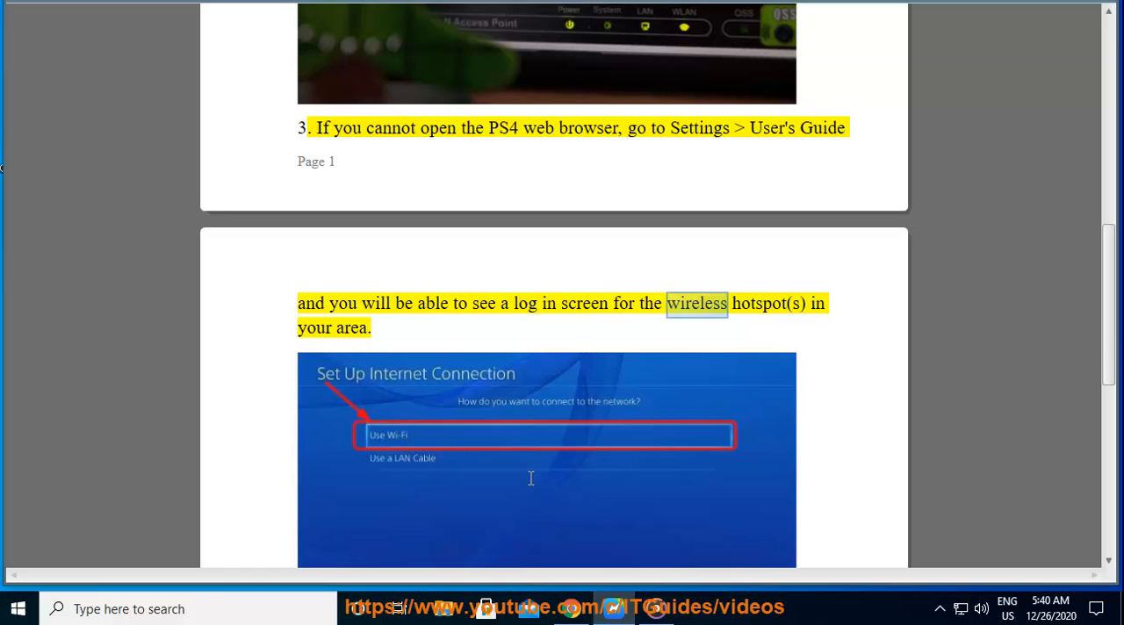